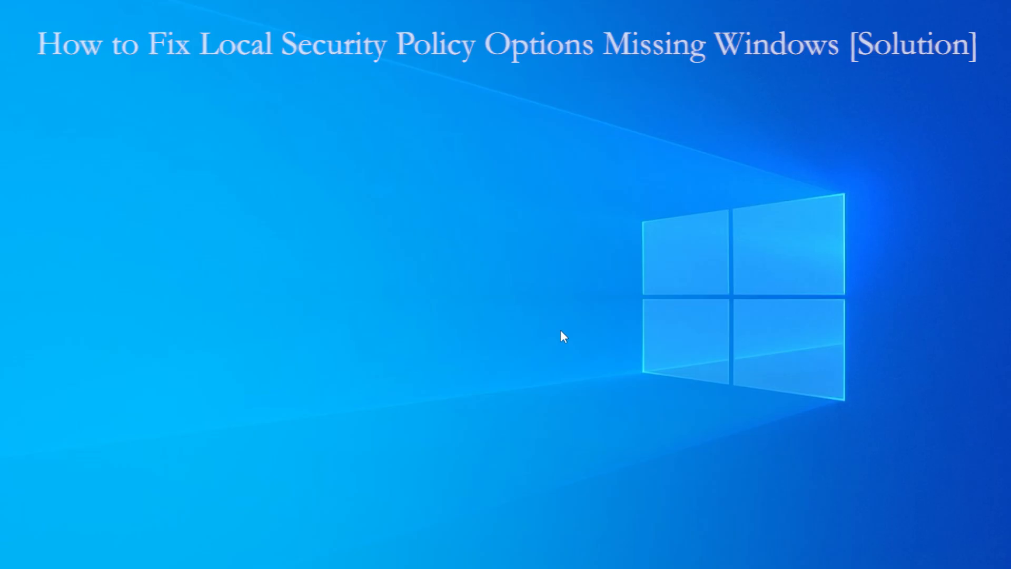
Refresh the desktop from its context menu before searching for Local Security Policy.
{"action": "right_click", "coordinate": [560, 336]}
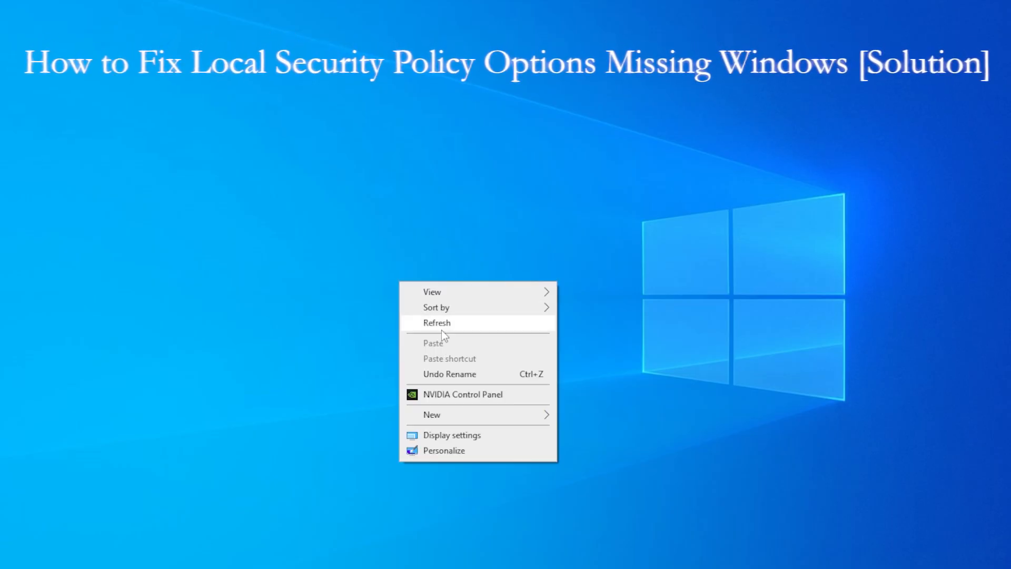
{"action": "left_click", "coordinate": [436, 323]}
{"action": "type", "text": "local sec"}
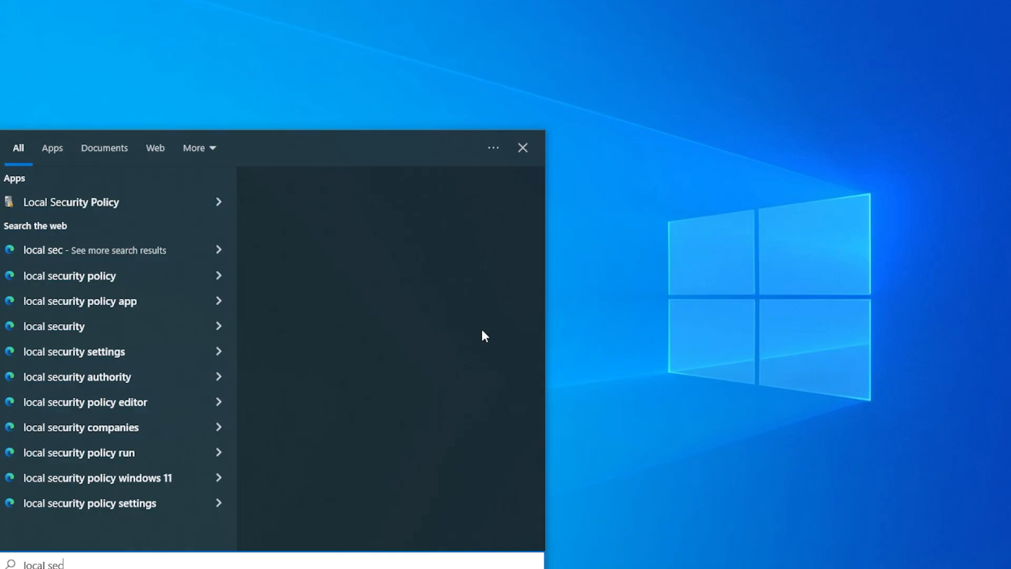
{"action": "mouse_move", "coordinate": [414, 266]}
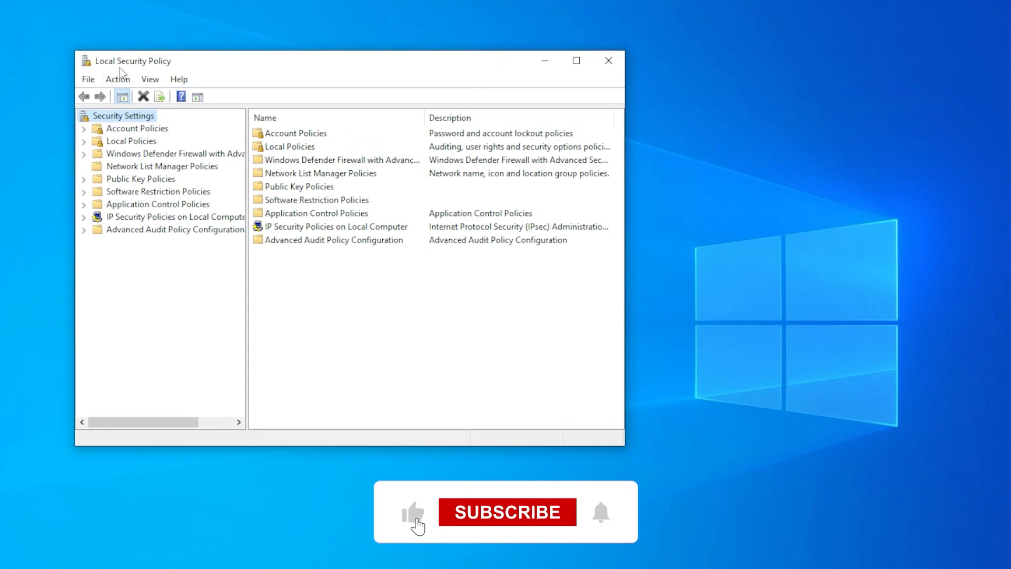
{"action": "left_click", "coordinate": [507, 512]}
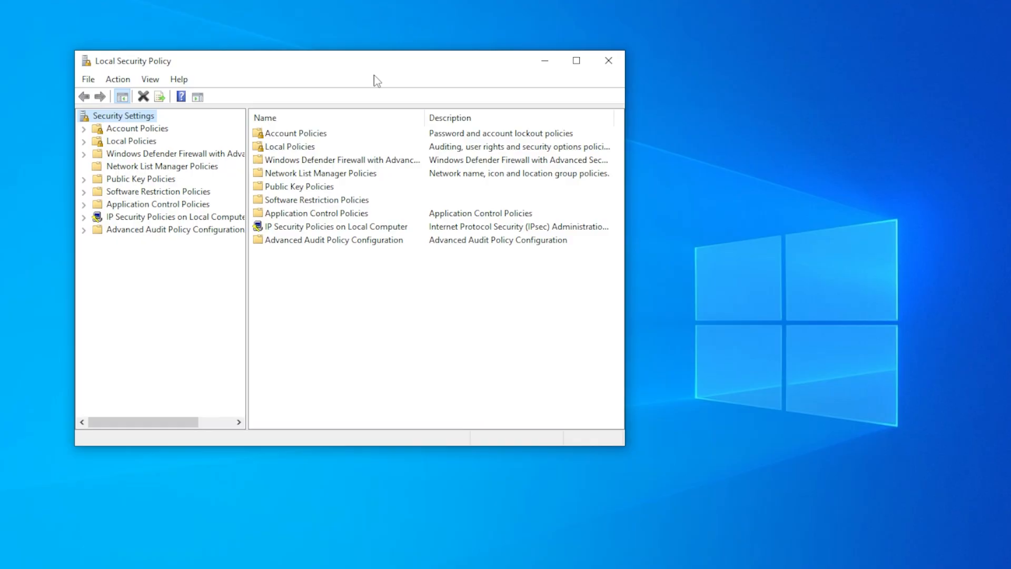
{"action": "mouse_move", "coordinate": [681, 121]}
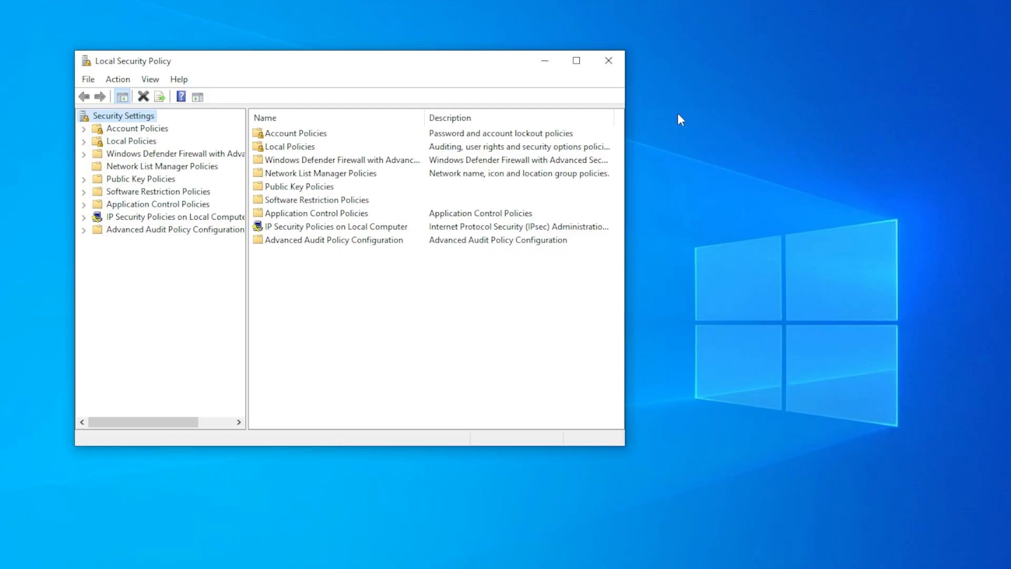
{"action": "mouse_move", "coordinate": [636, 269]}
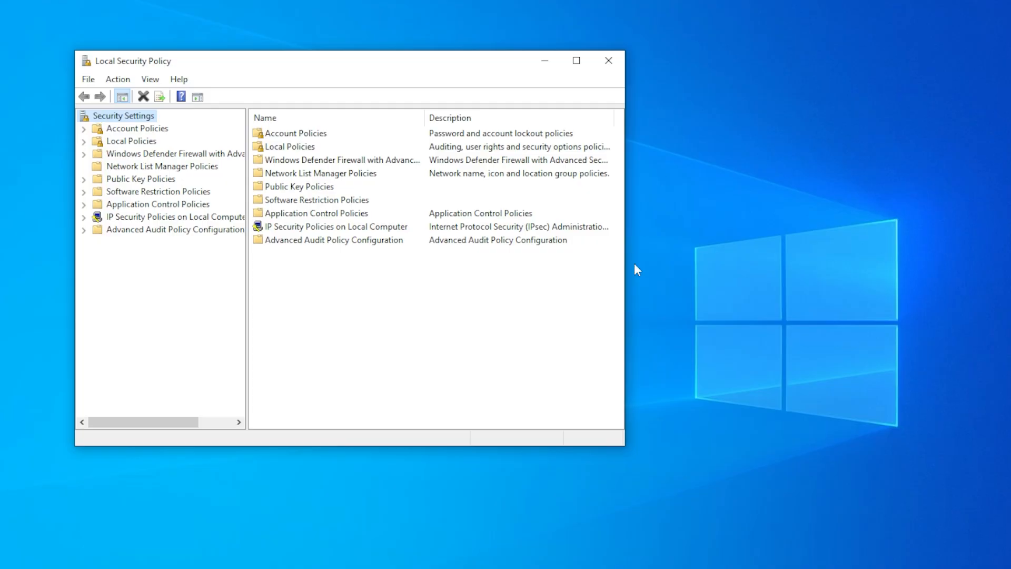
{"action": "mouse_move", "coordinate": [654, 274]}
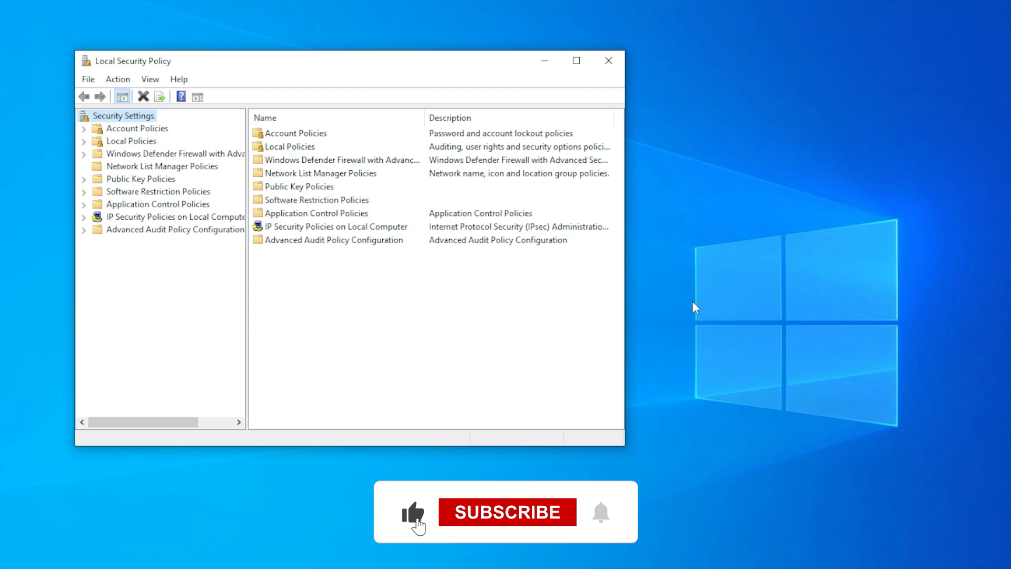
{"action": "left_click", "coordinate": [599, 512]}
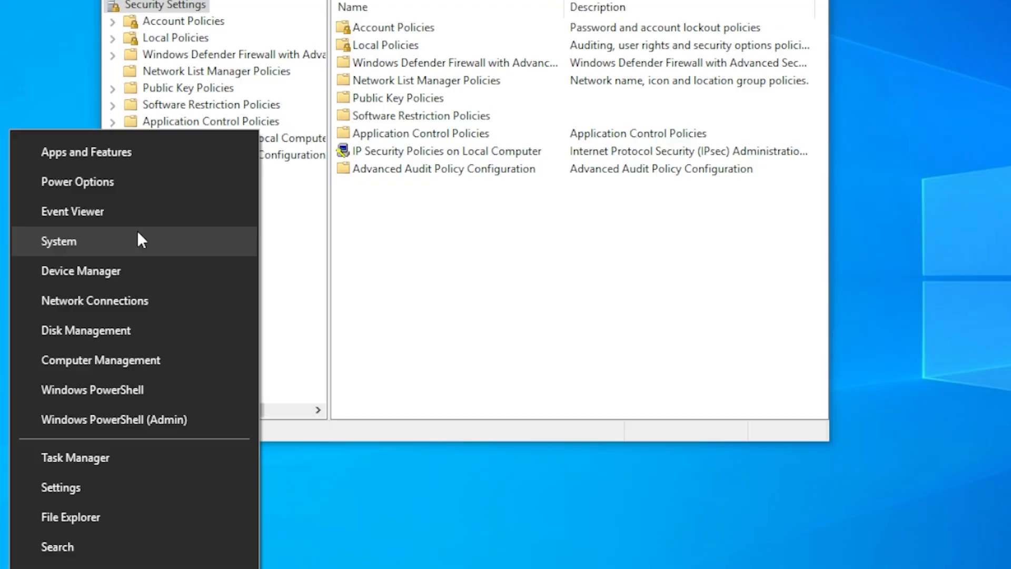
Confirm the Windows 10 Pro edition on the About page and close Local Security Policy.
{"action": "left_click", "coordinate": [73, 211]}
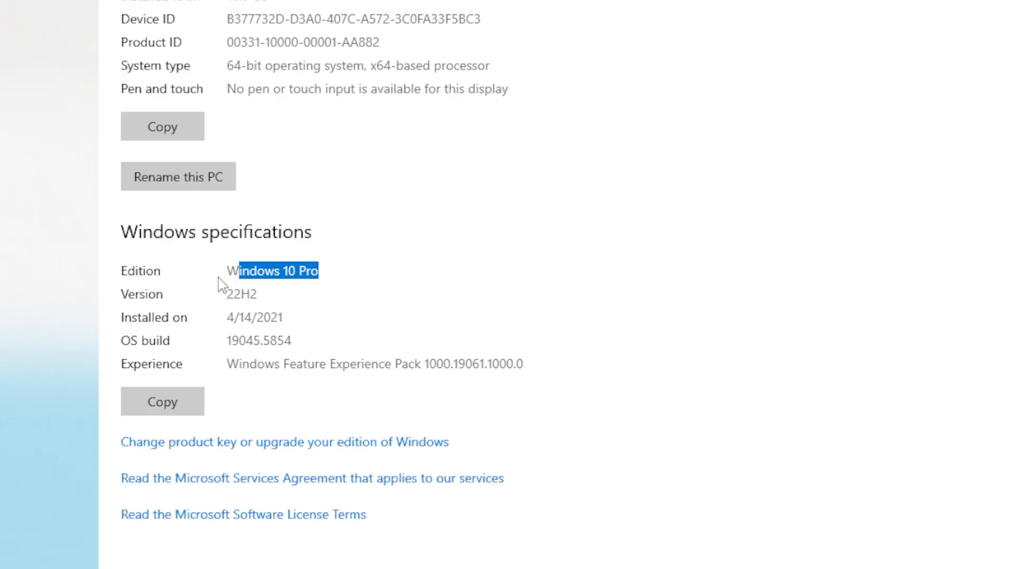
{"action": "left_click", "coordinate": [410, 261]}
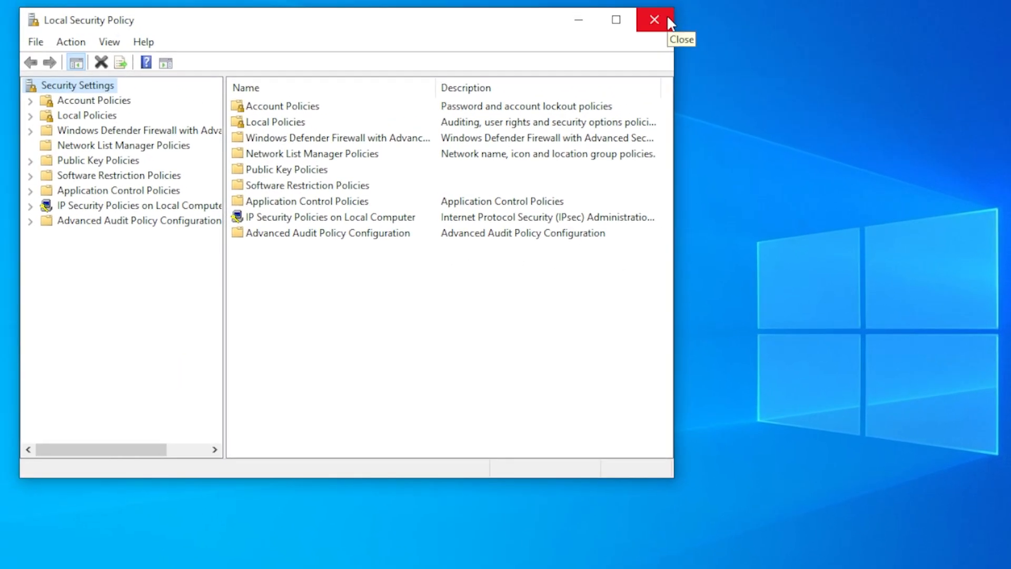
{"action": "left_click", "coordinate": [654, 19]}
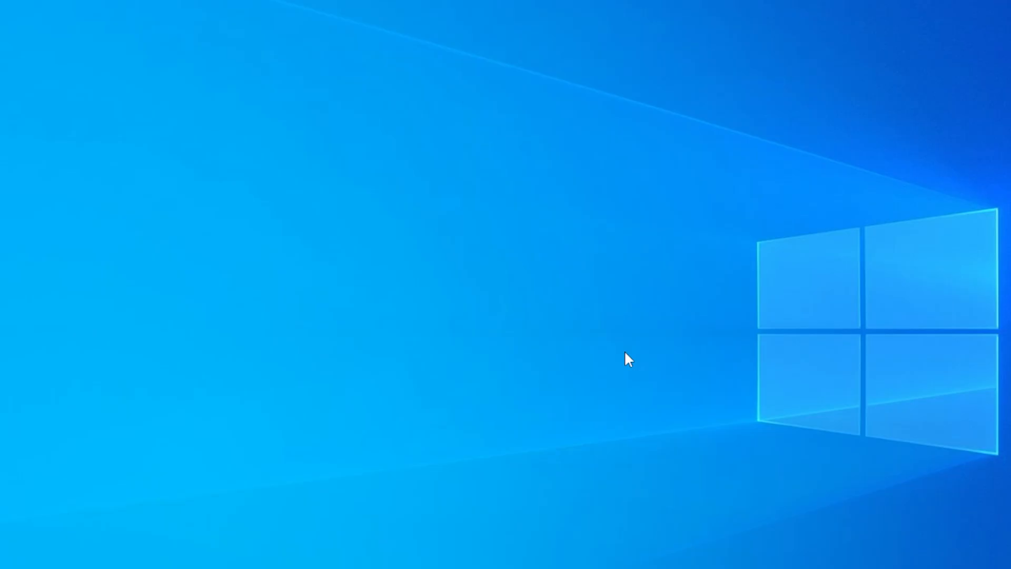
Run secpol.msc from the Run dialog using the autocomplete suggestion.
{"action": "type", "text": "gpedit.msc"}
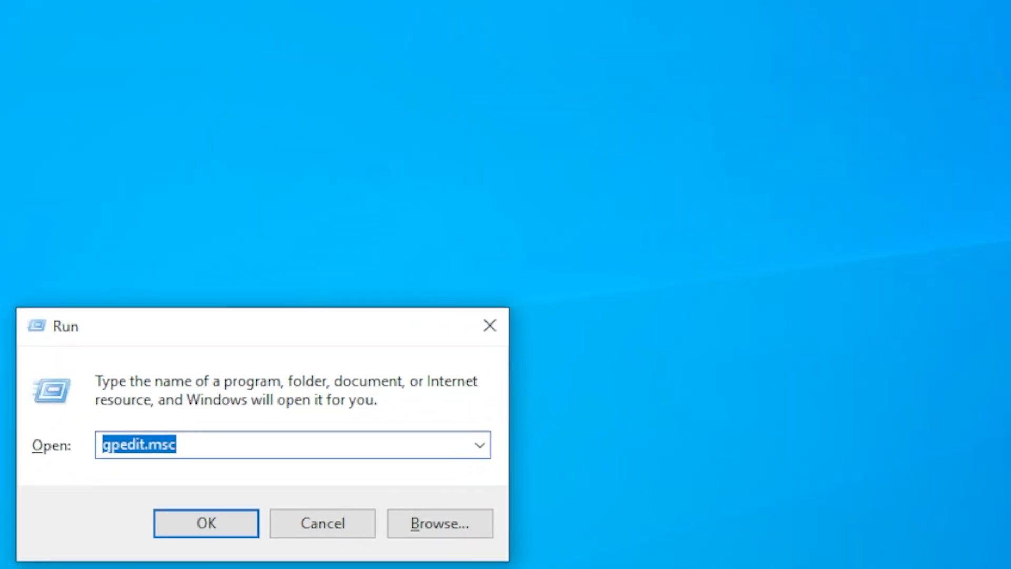
{"action": "type", "text": "se"}
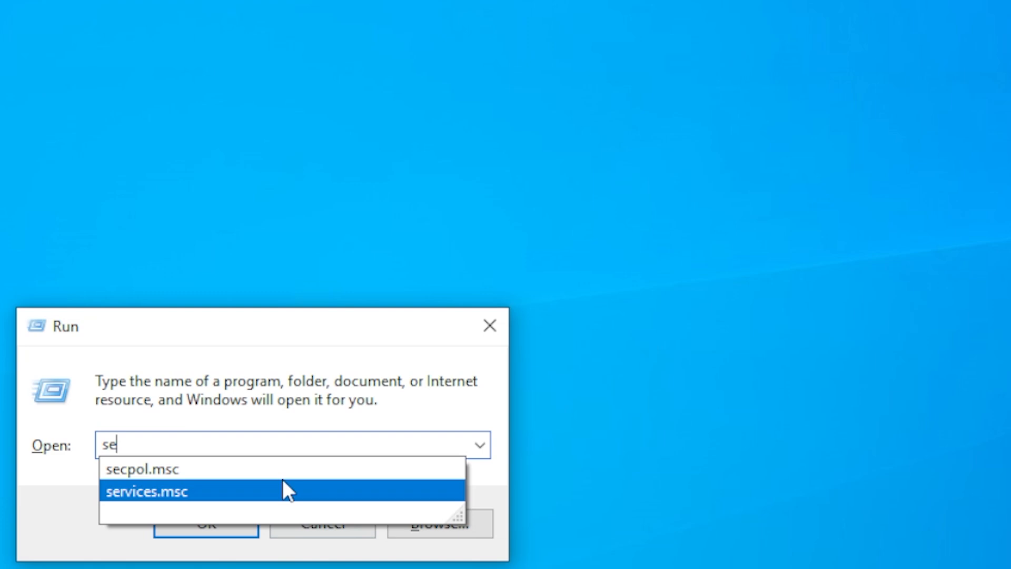
{"action": "left_click", "coordinate": [143, 467]}
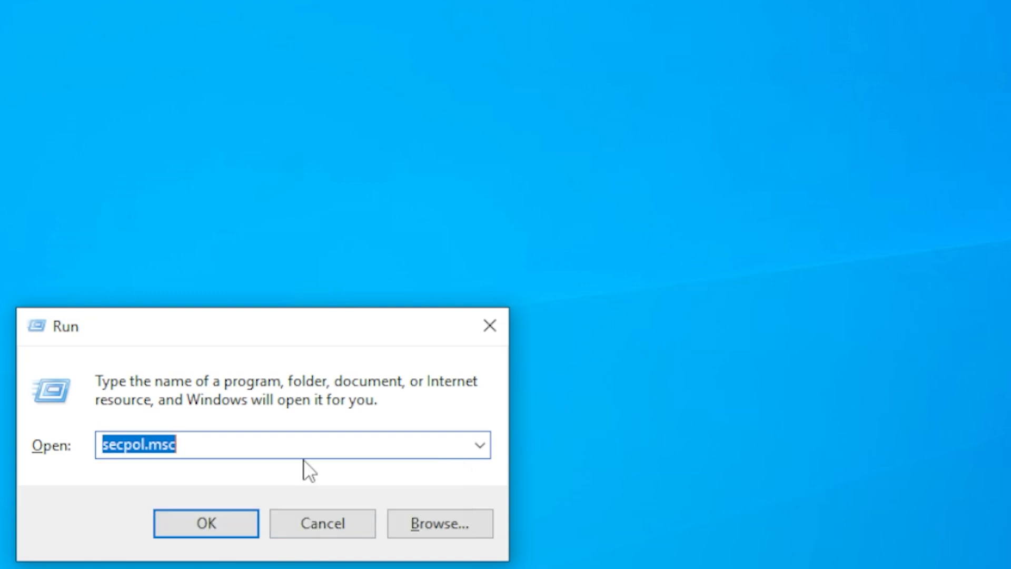
{"action": "left_click", "coordinate": [206, 524]}
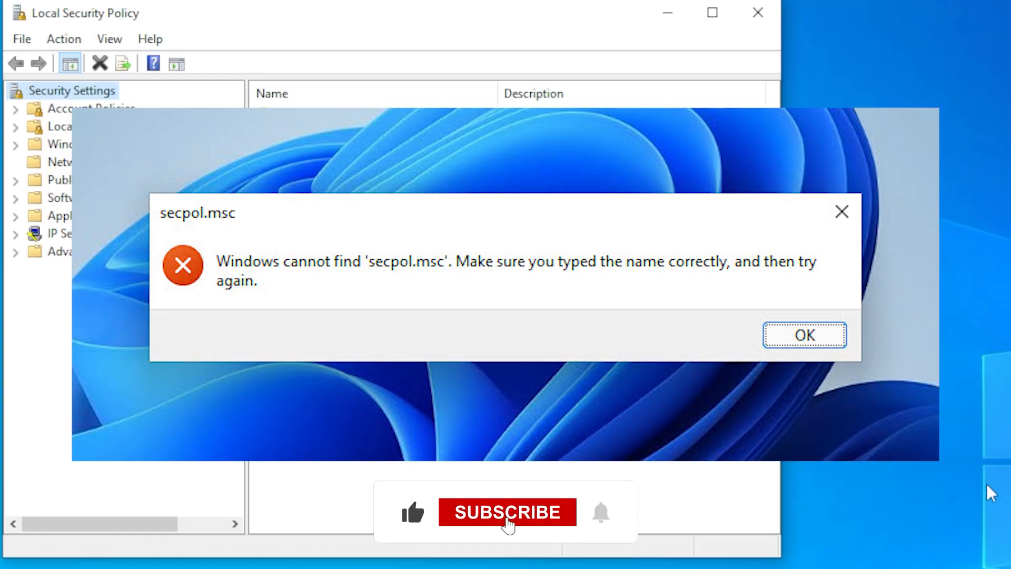
{"action": "left_click", "coordinate": [508, 512]}
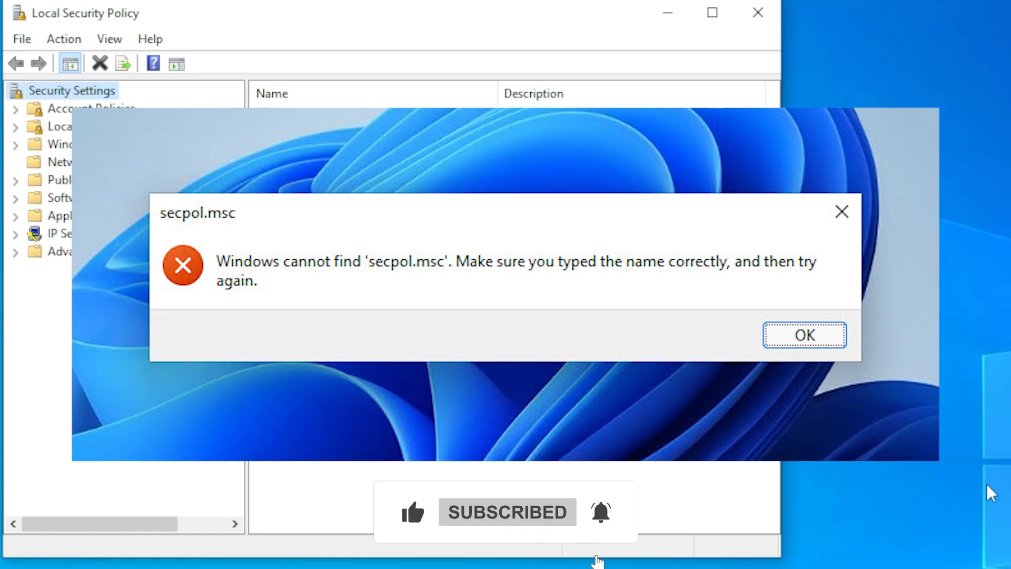
{"action": "left_click", "coordinate": [804, 335]}
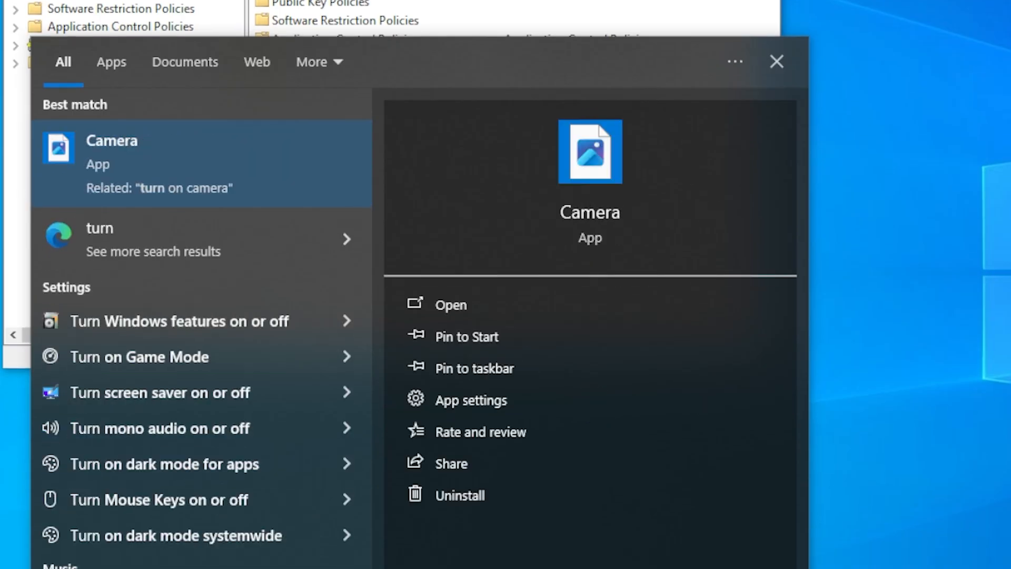
Browse the 'Turn Windows features on or off' list of optional features.
{"action": "left_click", "coordinate": [776, 61]}
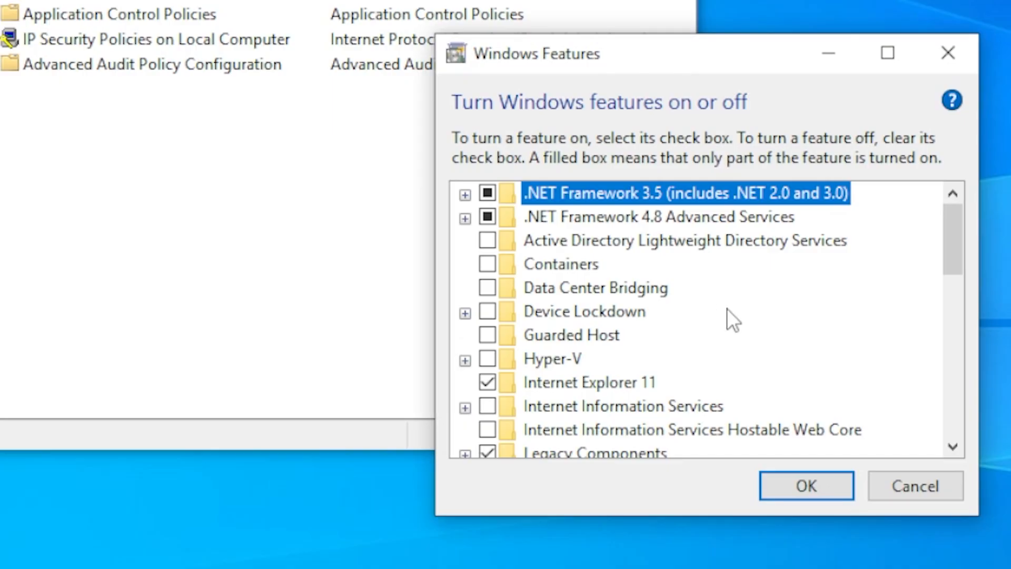
{"action": "left_click", "coordinate": [571, 335]}
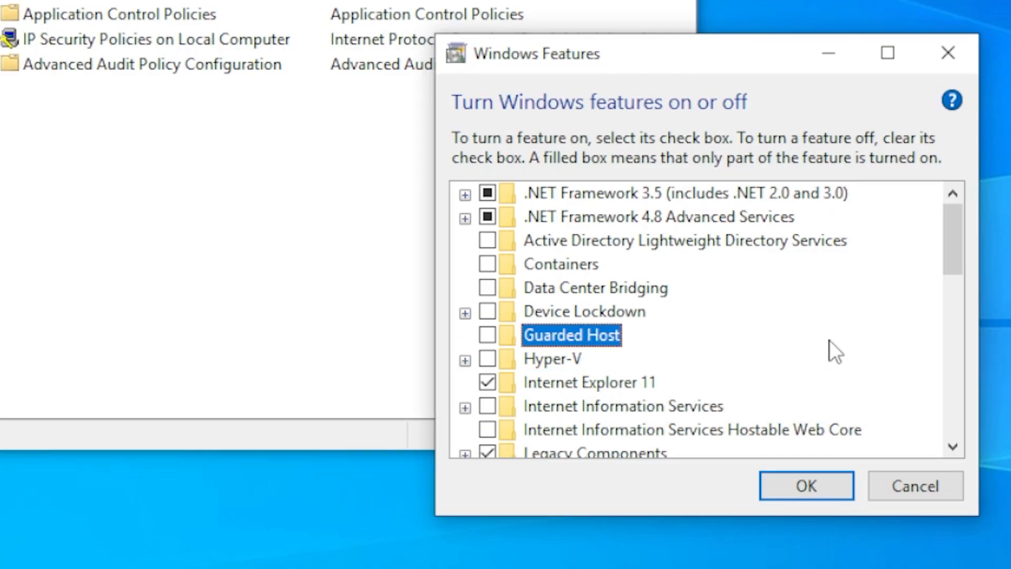
{"action": "mouse_move", "coordinate": [642, 345]}
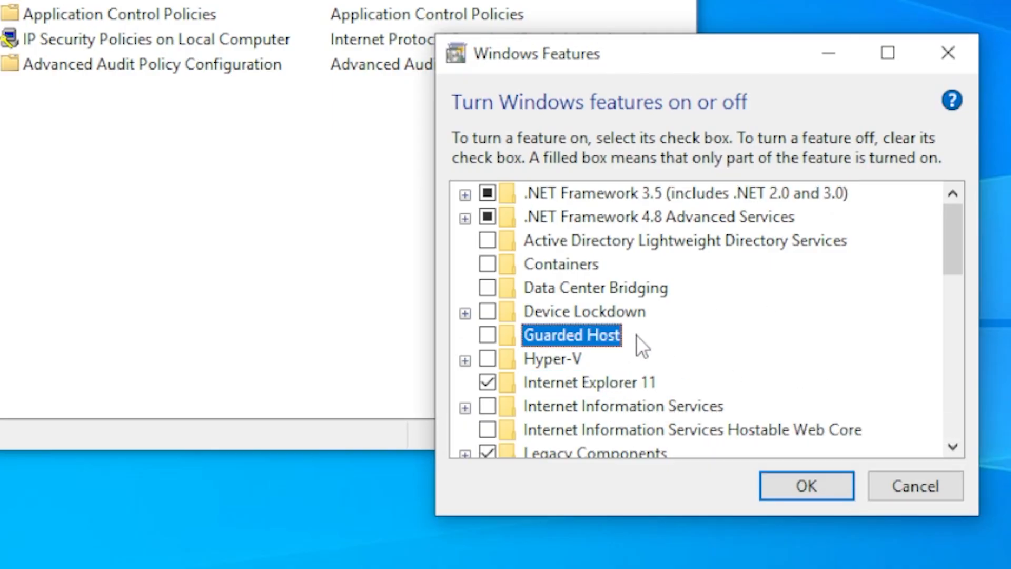
{"action": "mouse_move", "coordinate": [772, 347]}
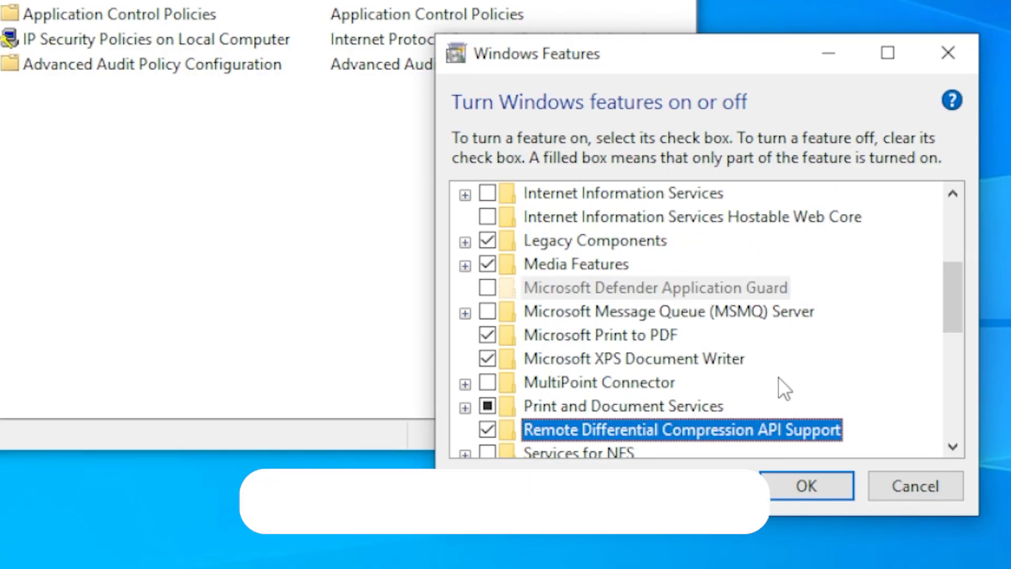
{"action": "scroll", "scroll_direction": "down", "scroll_amount": 3}
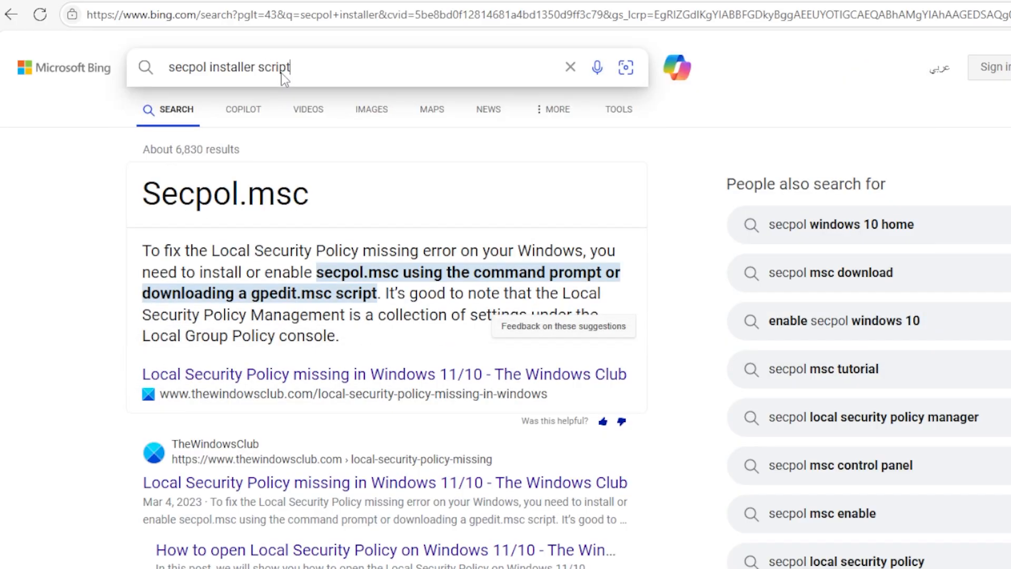
Scroll the Bing results for 'secpol installer script'.
{"action": "scroll", "scroll_direction": "down", "scroll_amount": 3}
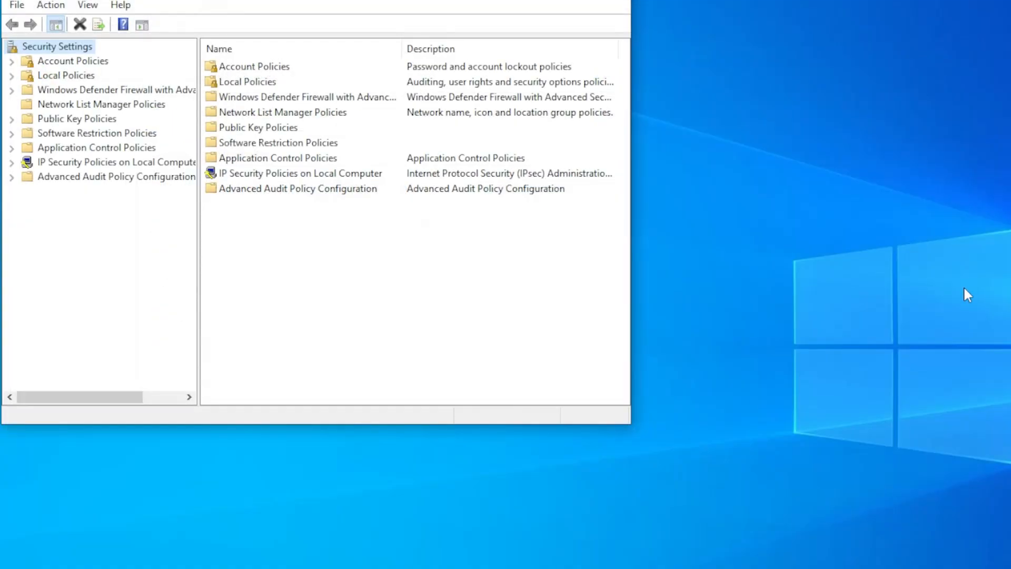
{"action": "mouse_move", "coordinate": [827, 429]}
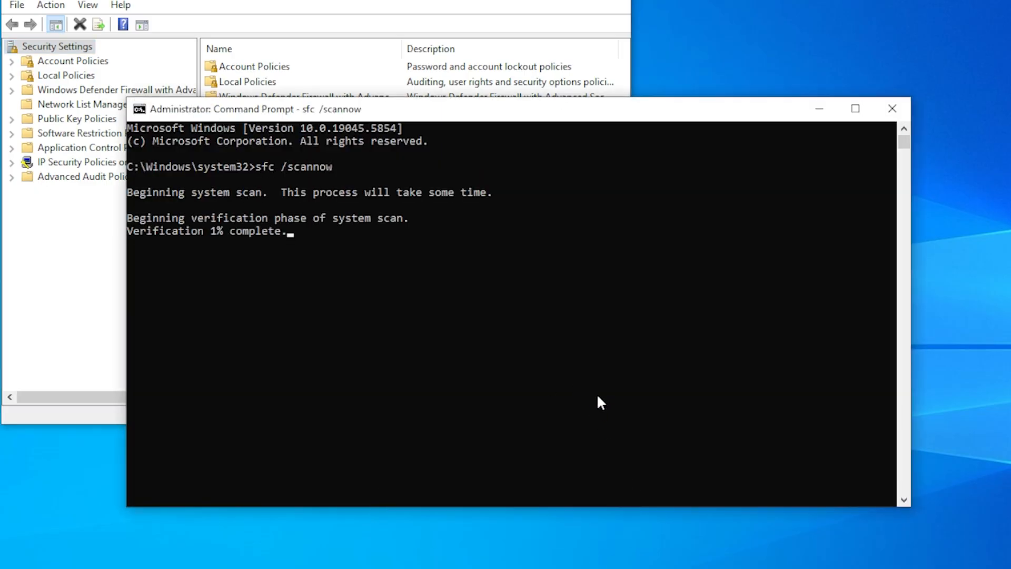
{"action": "mouse_move", "coordinate": [685, 352]}
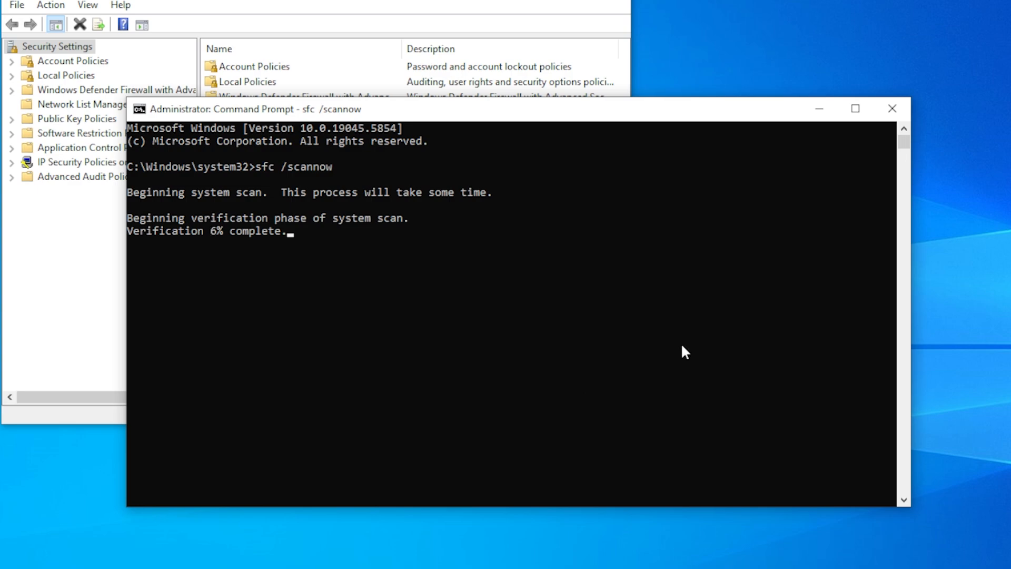